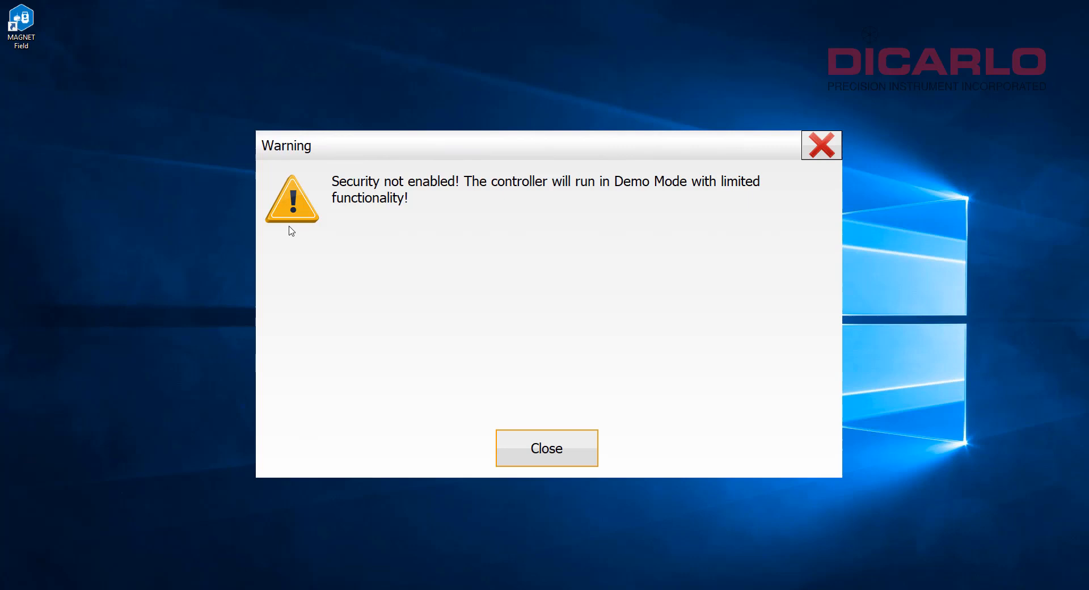
# Dismiss the demo-mode warning, view Drawing_file's linework on the map, and return home
pyautogui.click(546, 447)
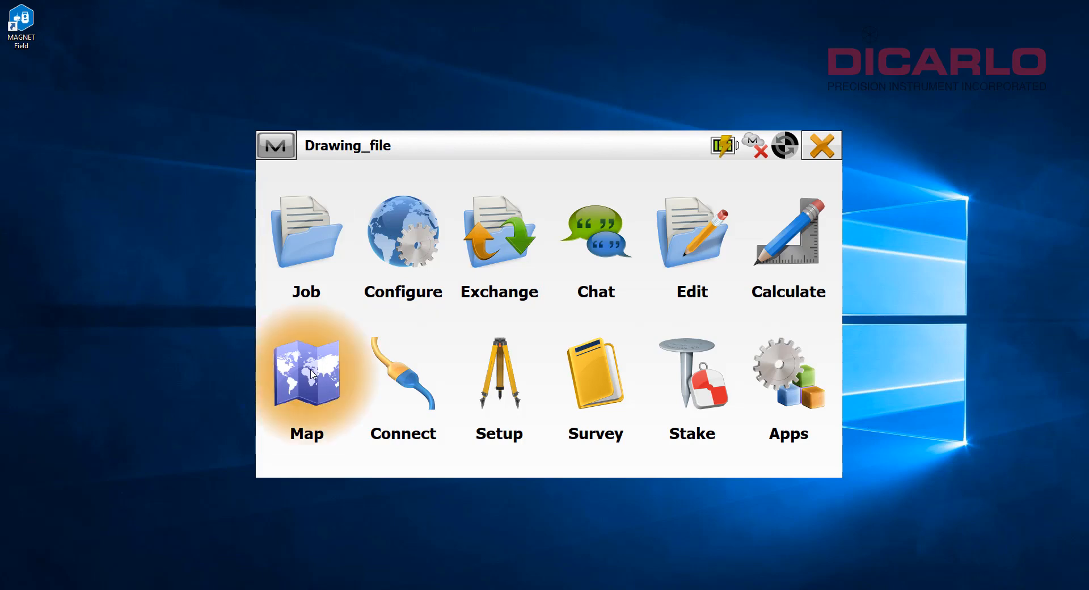
pyautogui.click(305, 374)
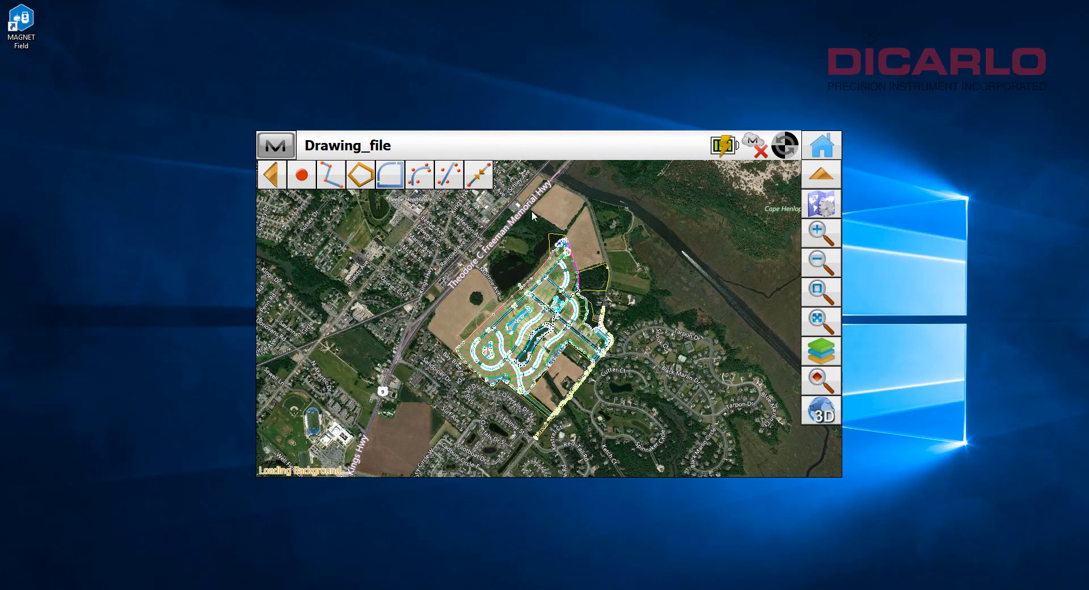
pyautogui.moveTo(543, 220)
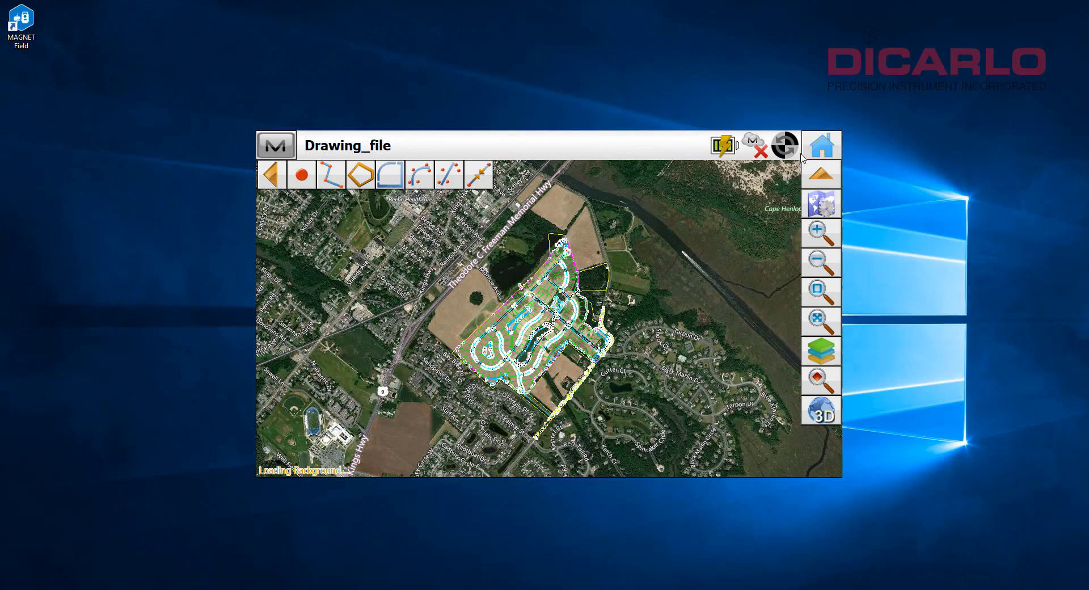
pyautogui.click(821, 144)
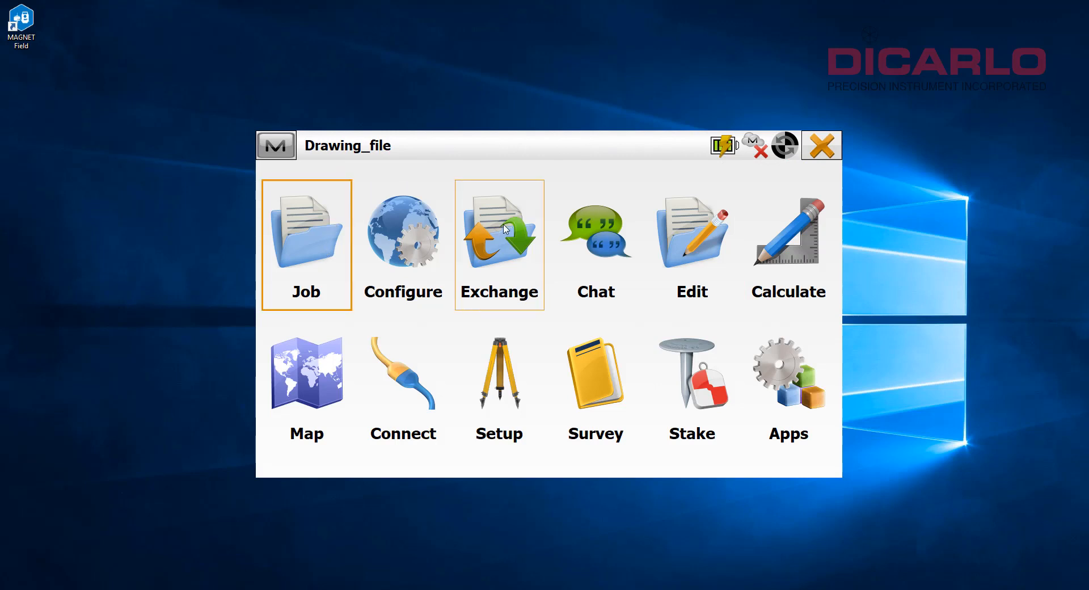
pyautogui.moveTo(499, 227)
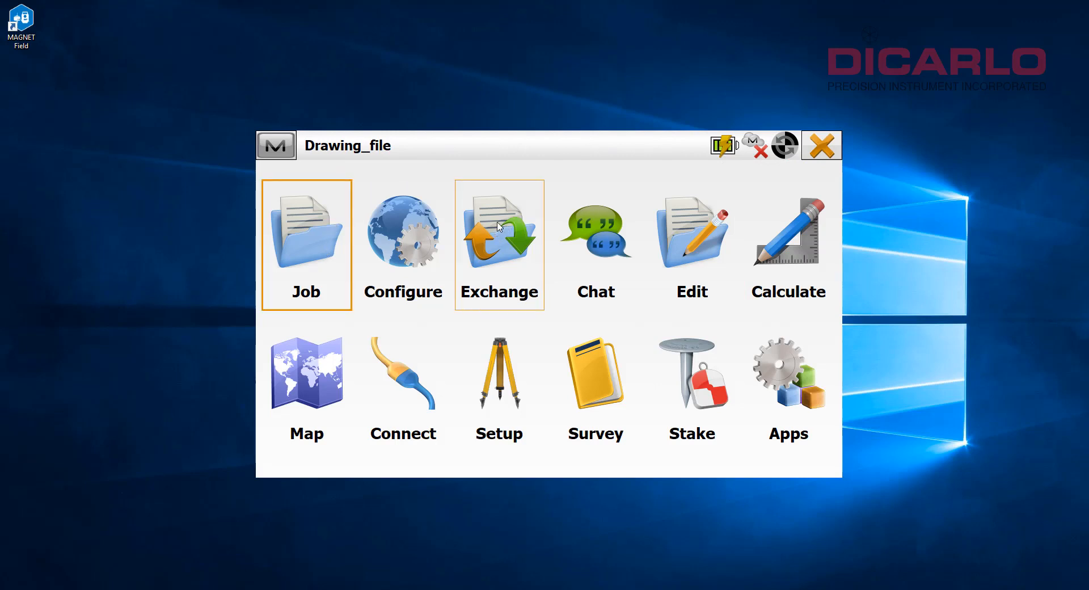
# Start a From File import with Surfaces as the data type and LandXML (*.xml) as the format
pyautogui.click(498, 236)
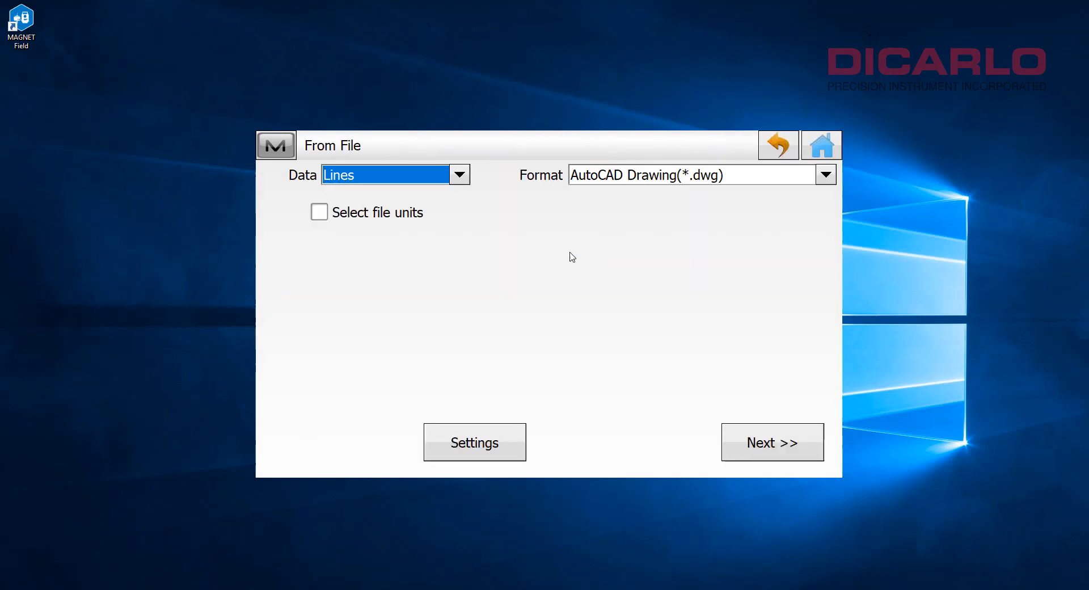
pyautogui.click(457, 174)
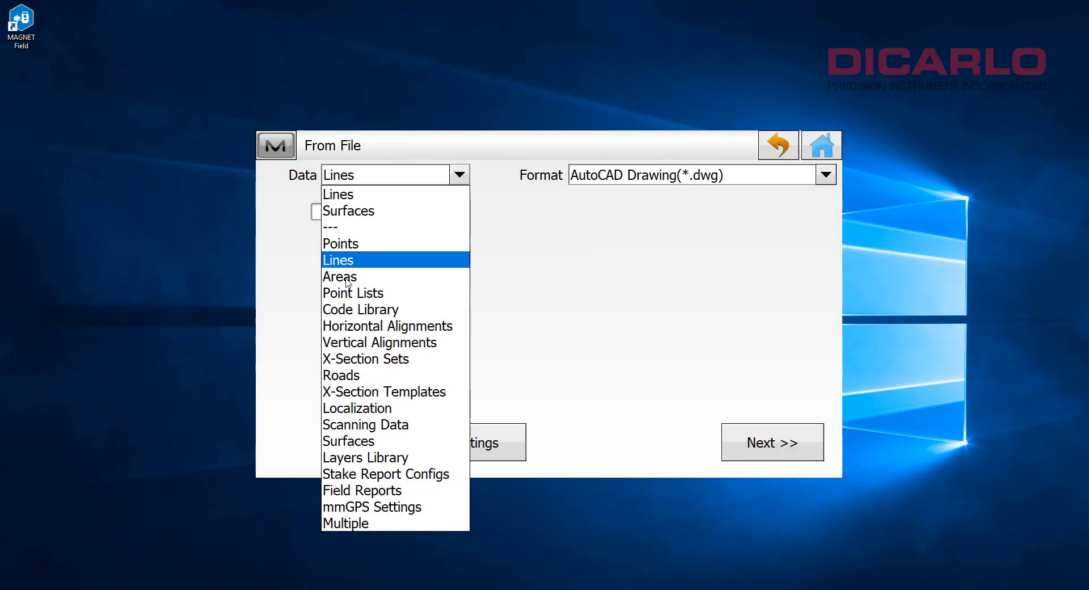
pyautogui.moveTo(347, 216)
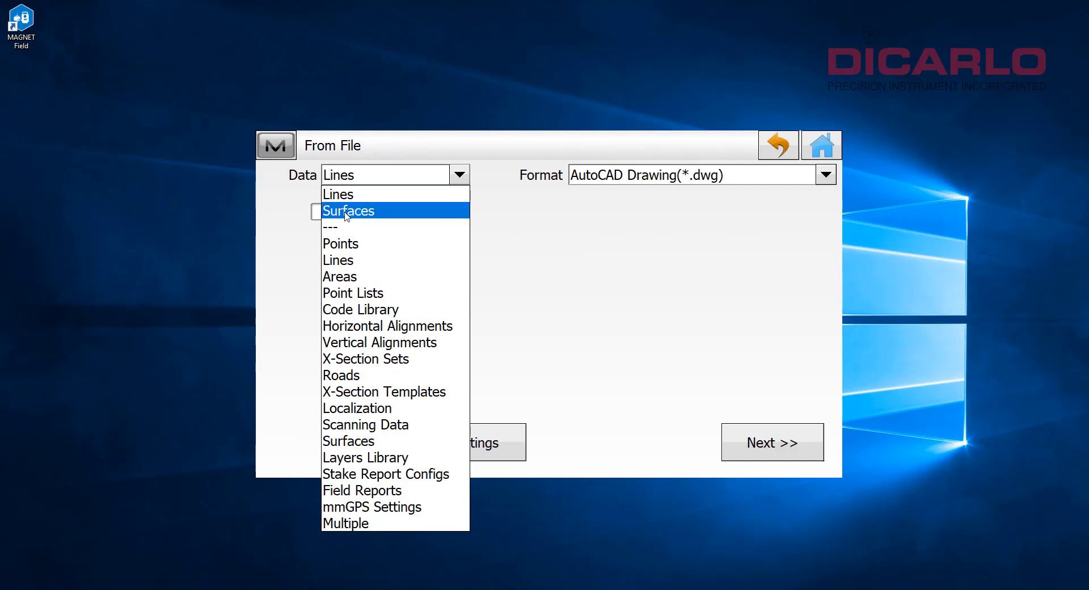
pyautogui.moveTo(382, 392)
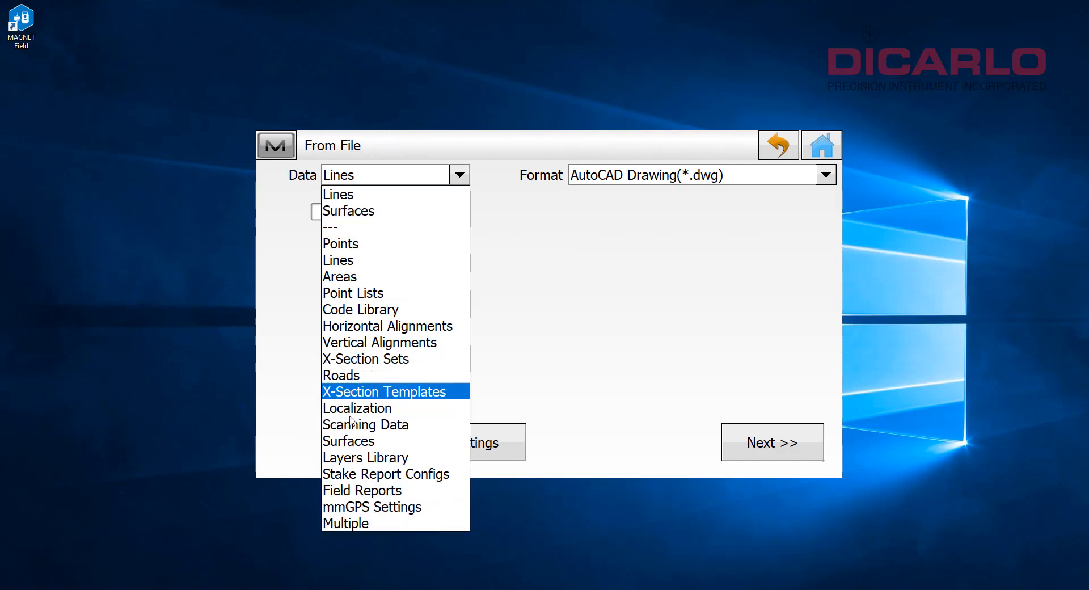
pyautogui.moveTo(348, 210)
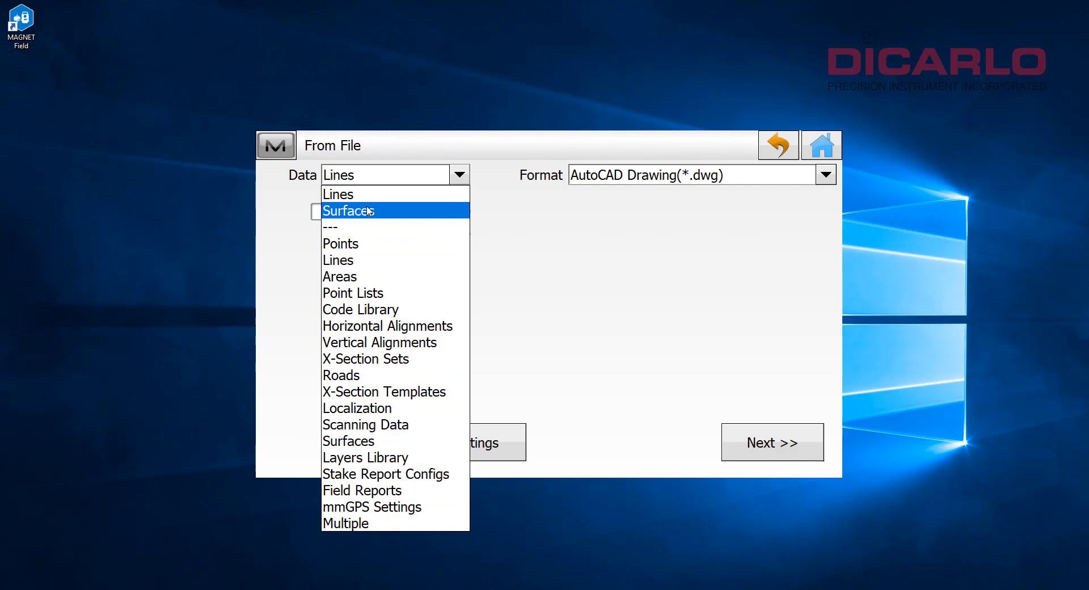
pyautogui.click(348, 211)
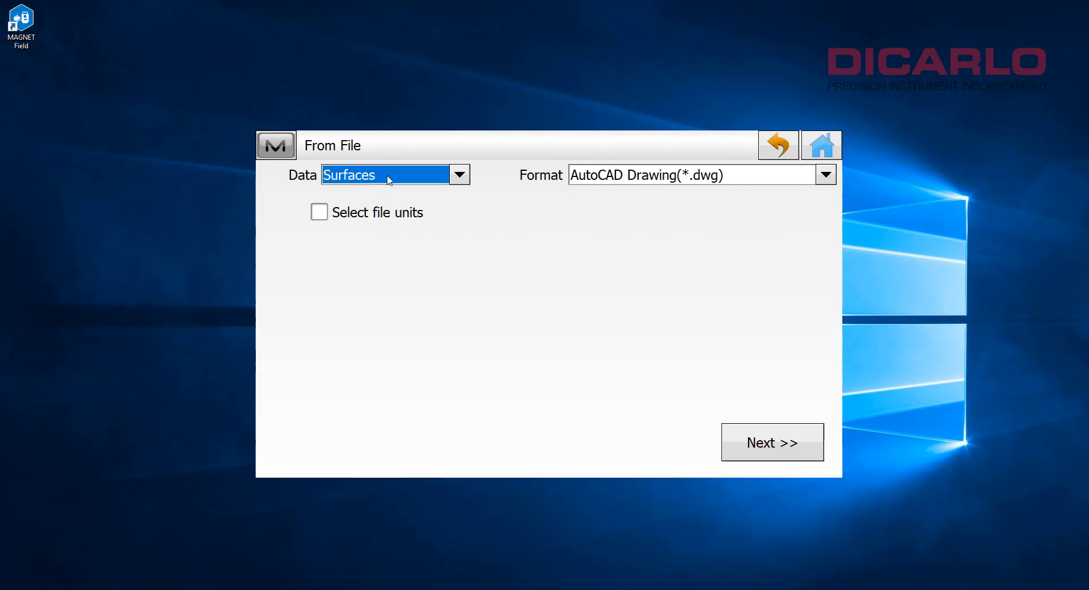
pyautogui.moveTo(314, 167)
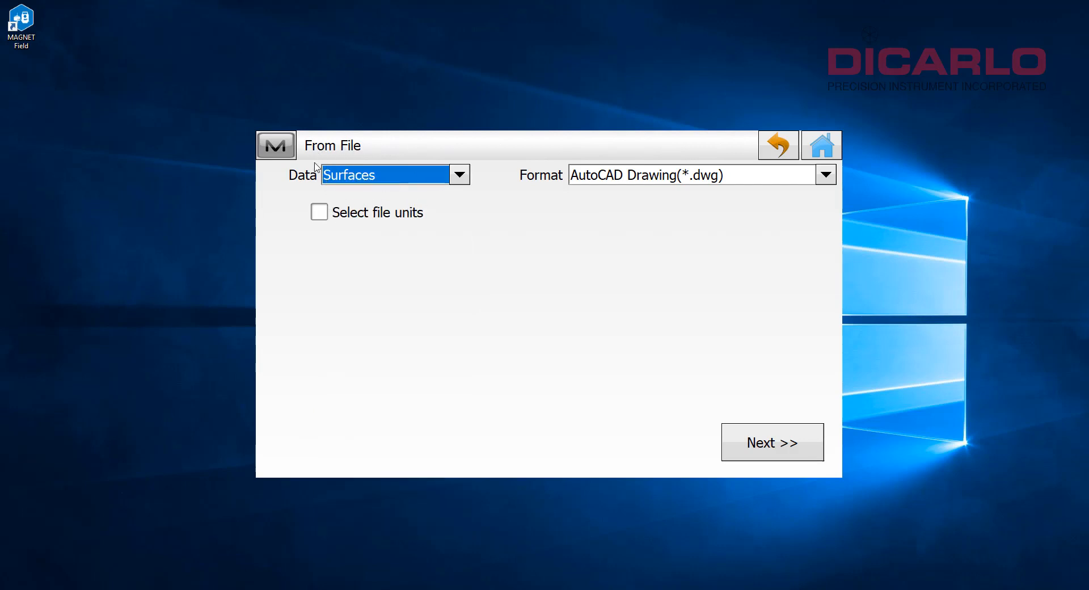
pyautogui.click(824, 175)
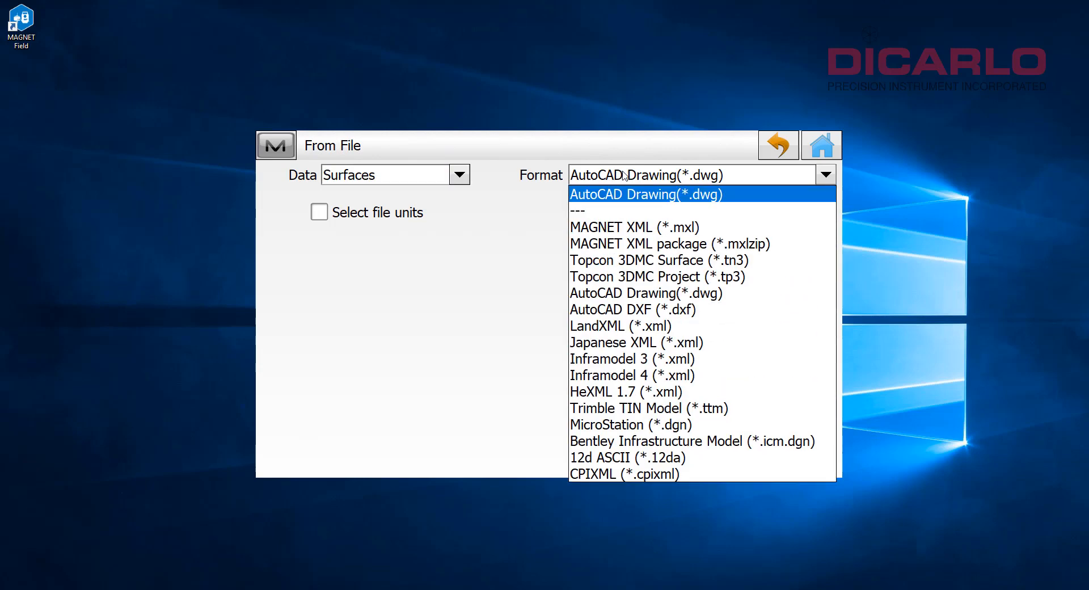
pyautogui.moveTo(622, 326)
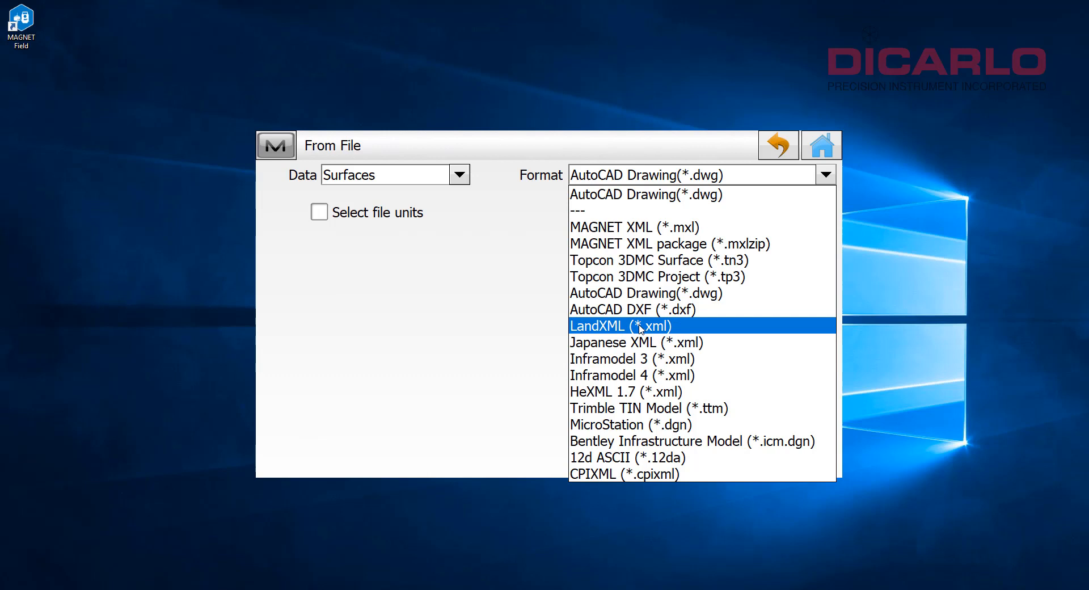
pyautogui.click(620, 326)
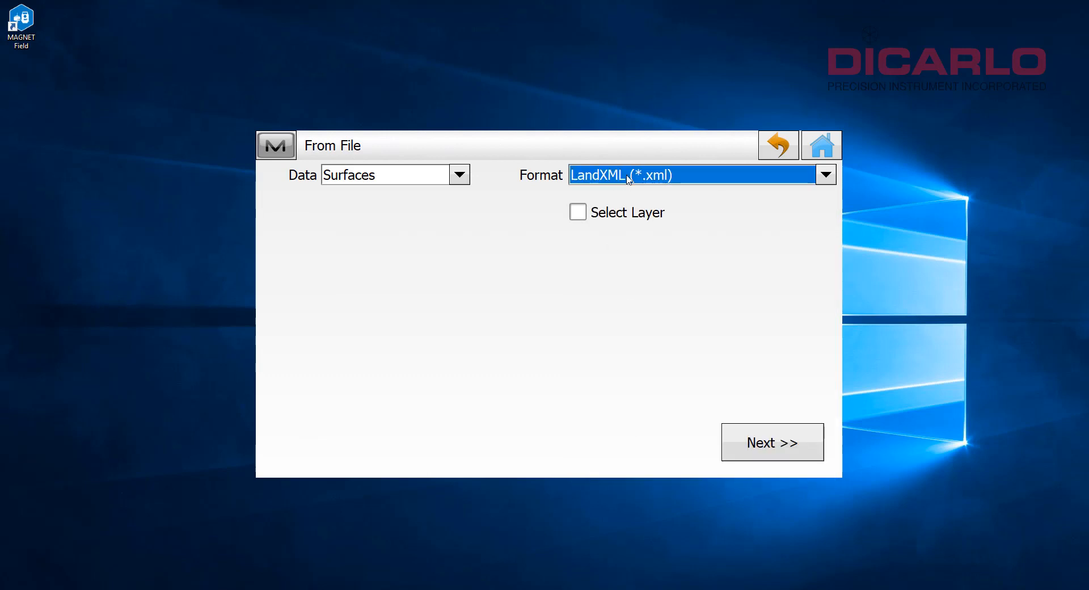
pyautogui.moveTo(771, 443)
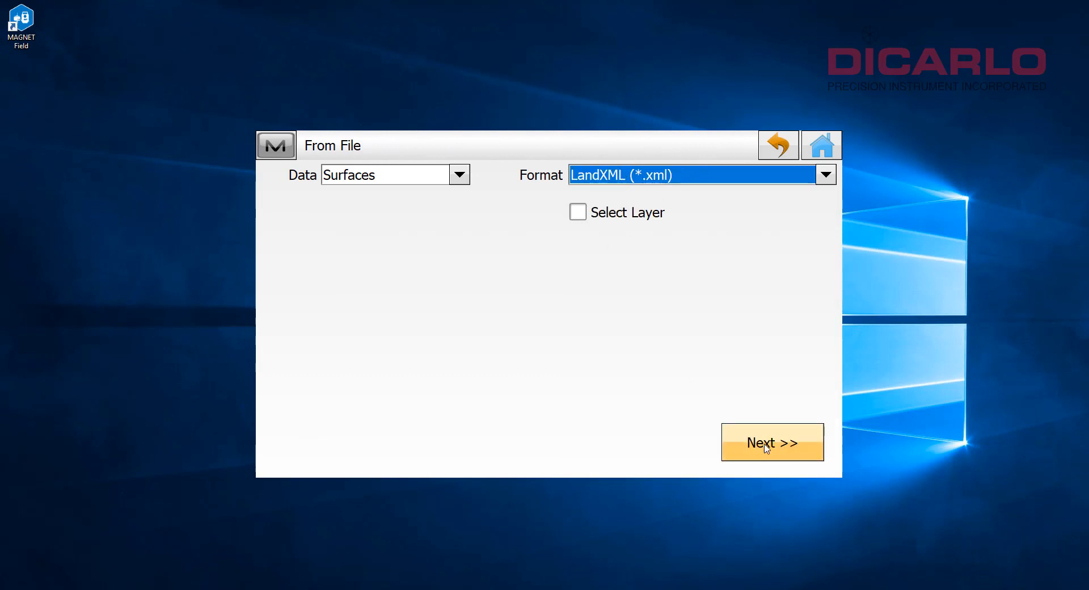
# Import SURFACE.XML from D:\DWG XML as one surface, close the report, and return home
pyautogui.click(771, 442)
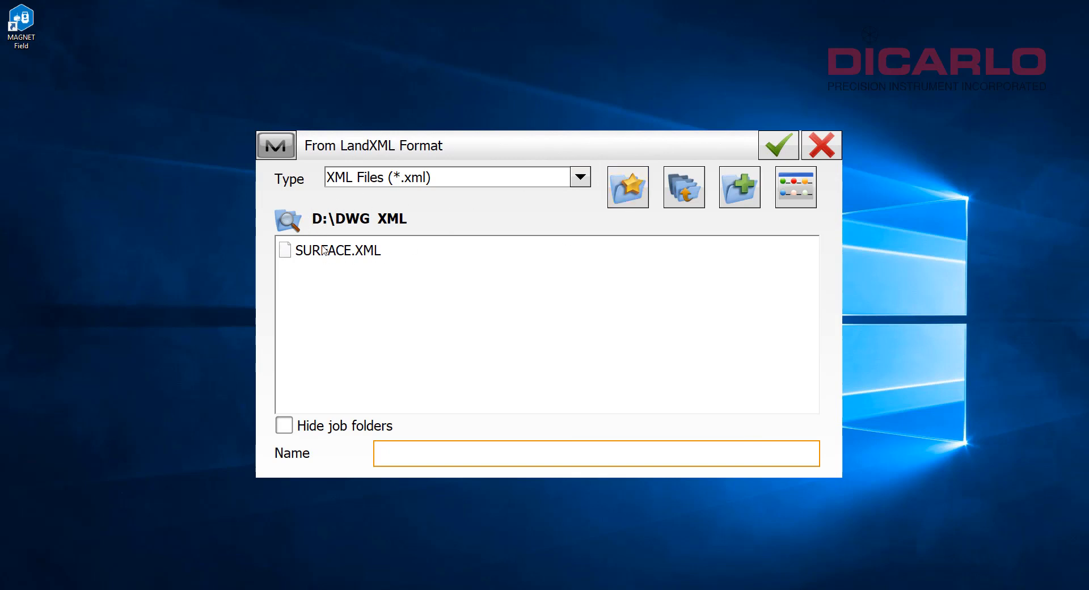
pyautogui.click(336, 249)
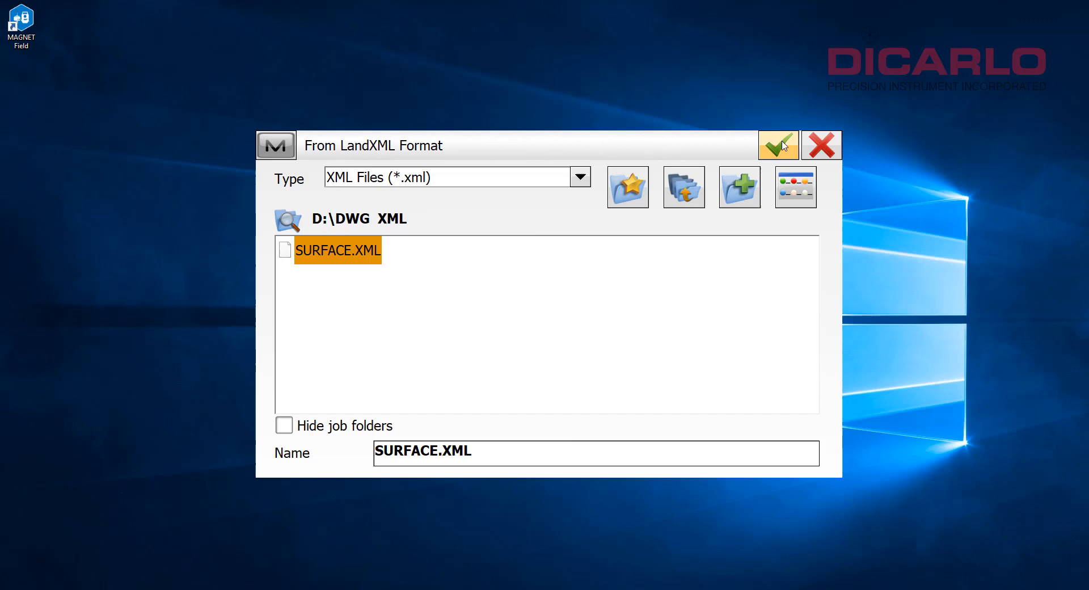
pyautogui.click(778, 144)
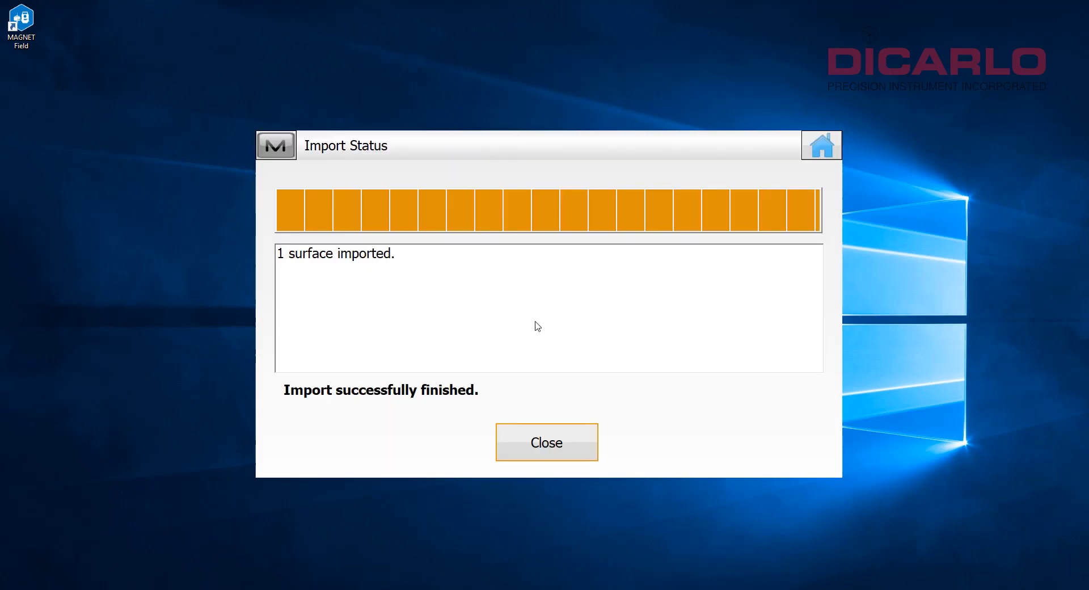
pyautogui.click(545, 442)
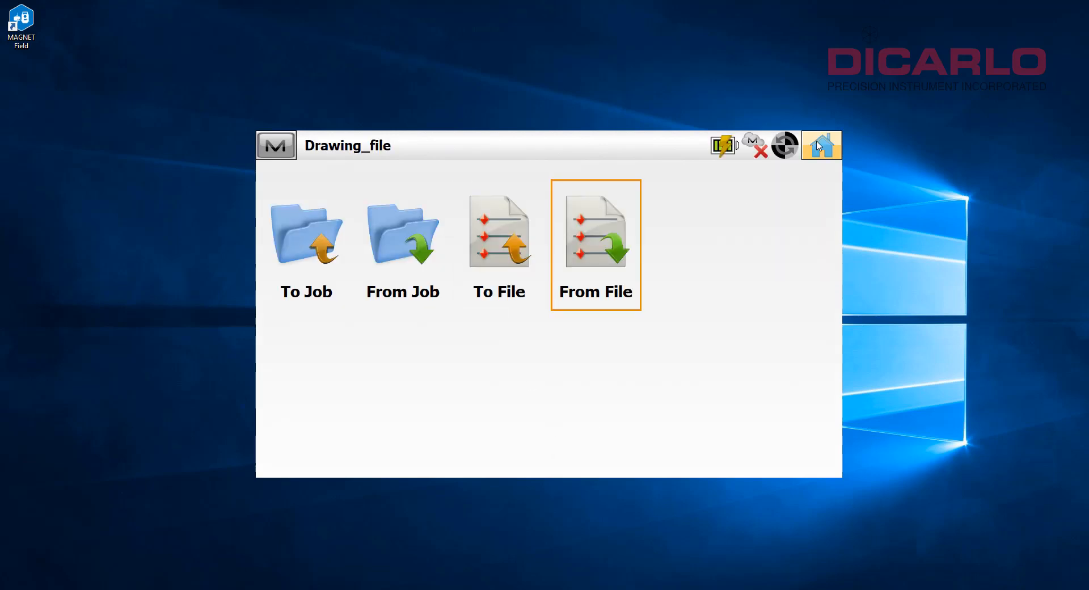
pyautogui.click(821, 145)
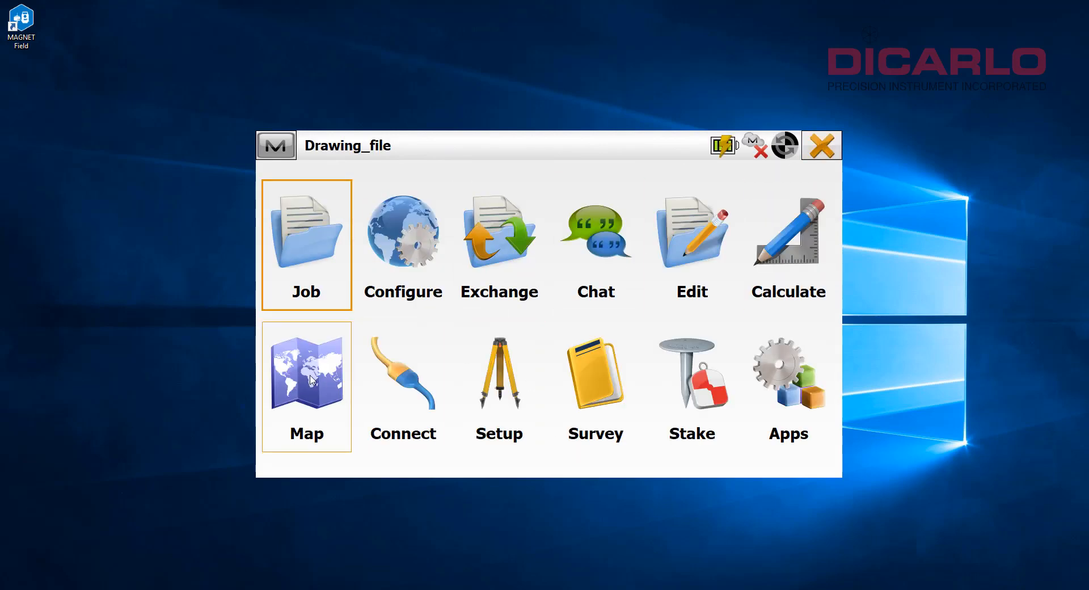
# In Map Properties switch off the Bing Hybrid background, then view the Surfaces settings
pyautogui.click(305, 375)
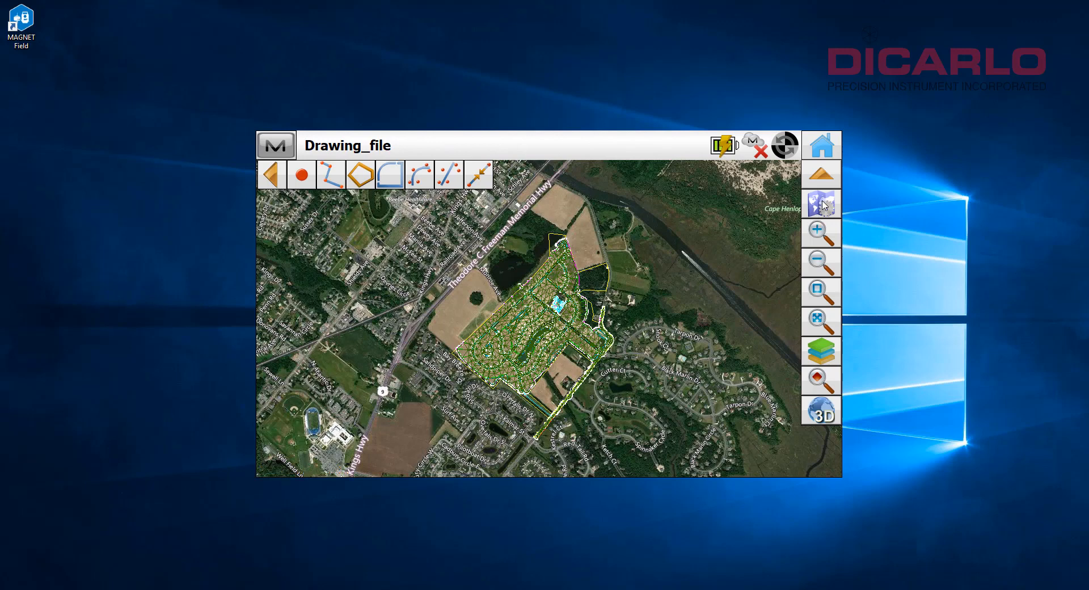
pyautogui.click(821, 204)
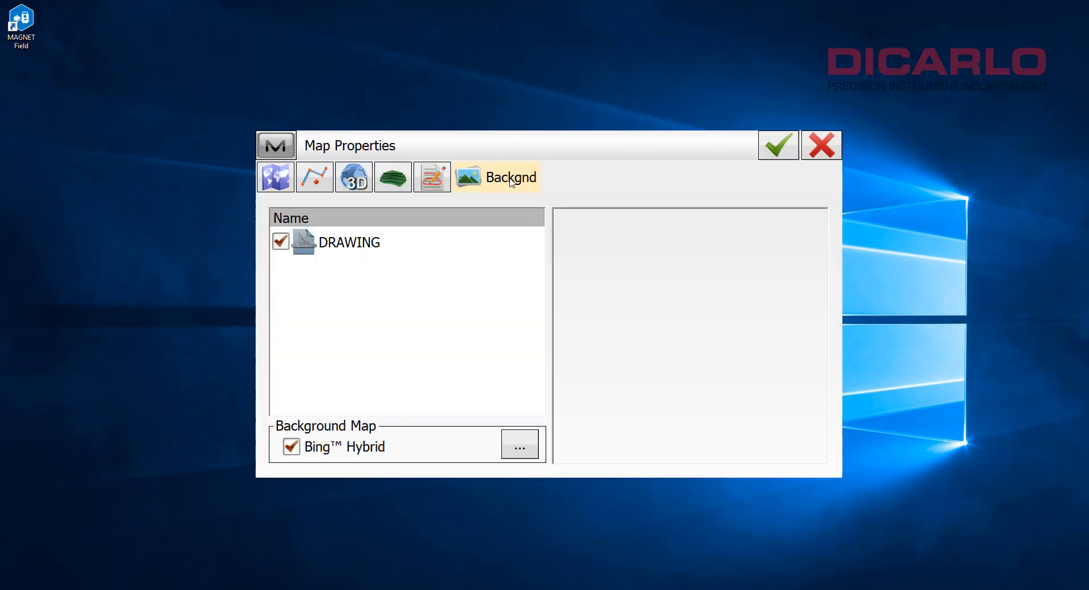
pyautogui.click(291, 446)
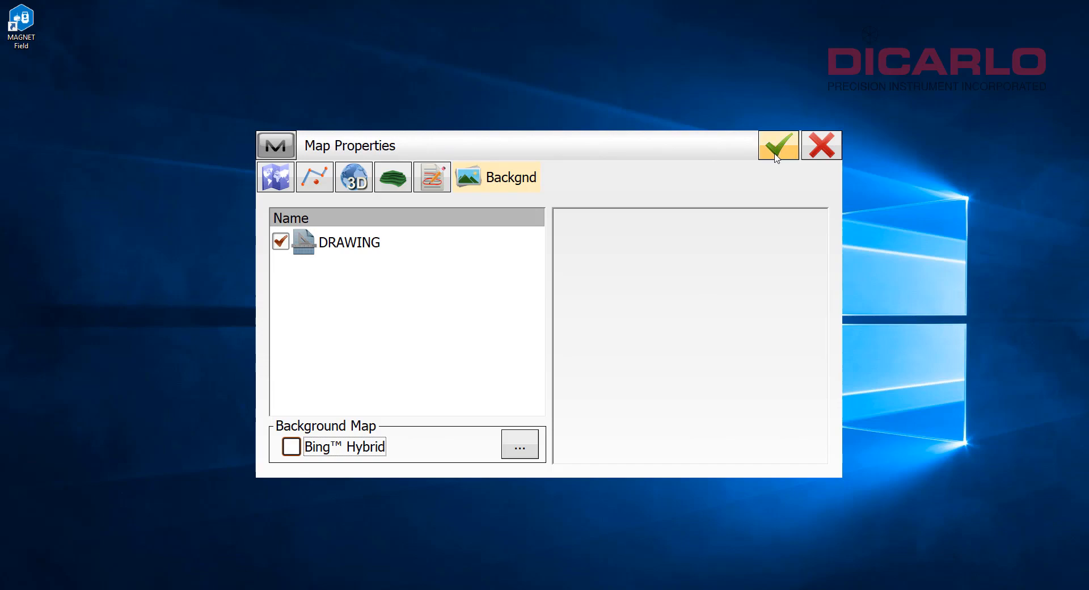
pyautogui.click(777, 145)
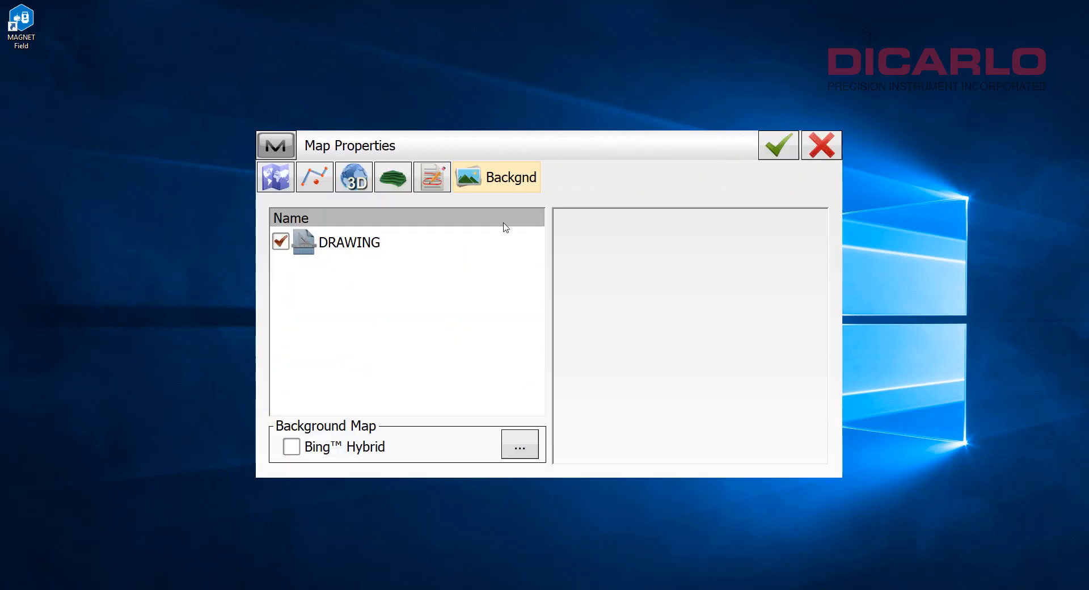
pyautogui.click(392, 176)
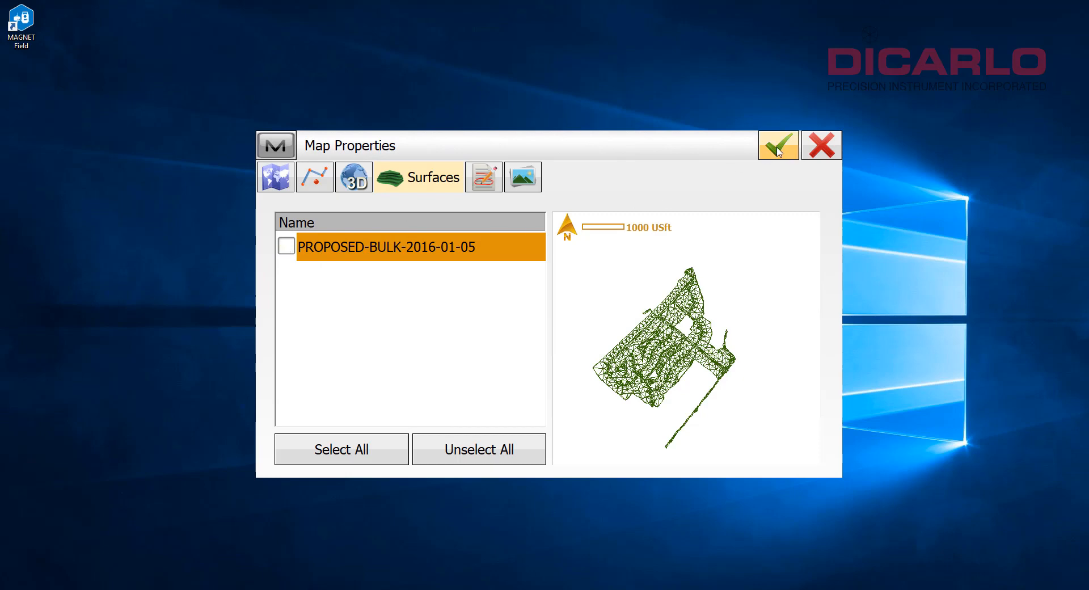
# Turn on the PROPOSED-BULK-2016-01-05 surface, zoom to the whole site, and return home
pyautogui.click(778, 144)
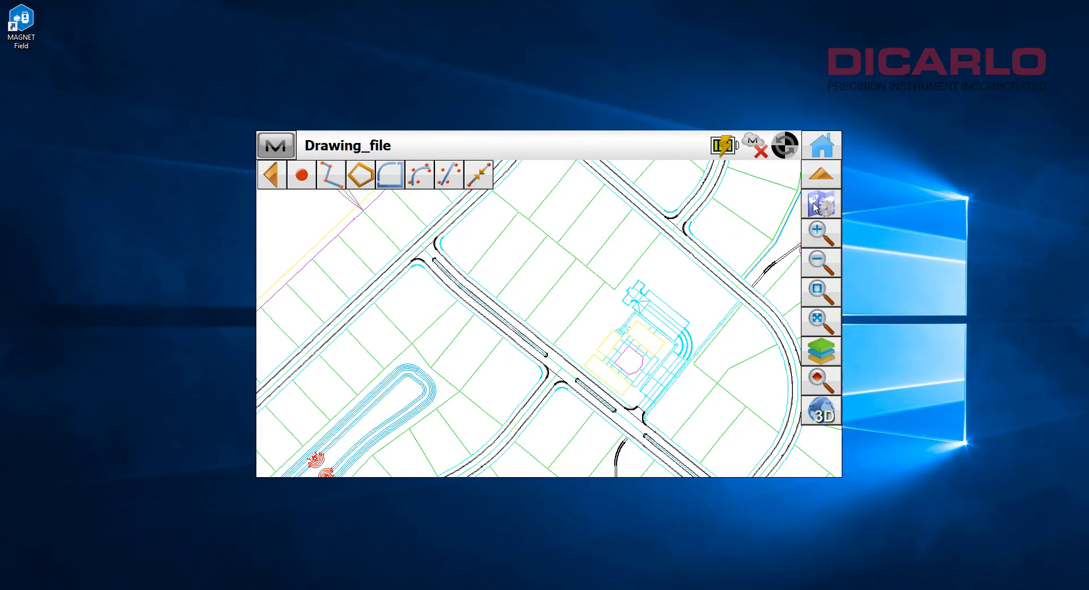
pyautogui.click(821, 203)
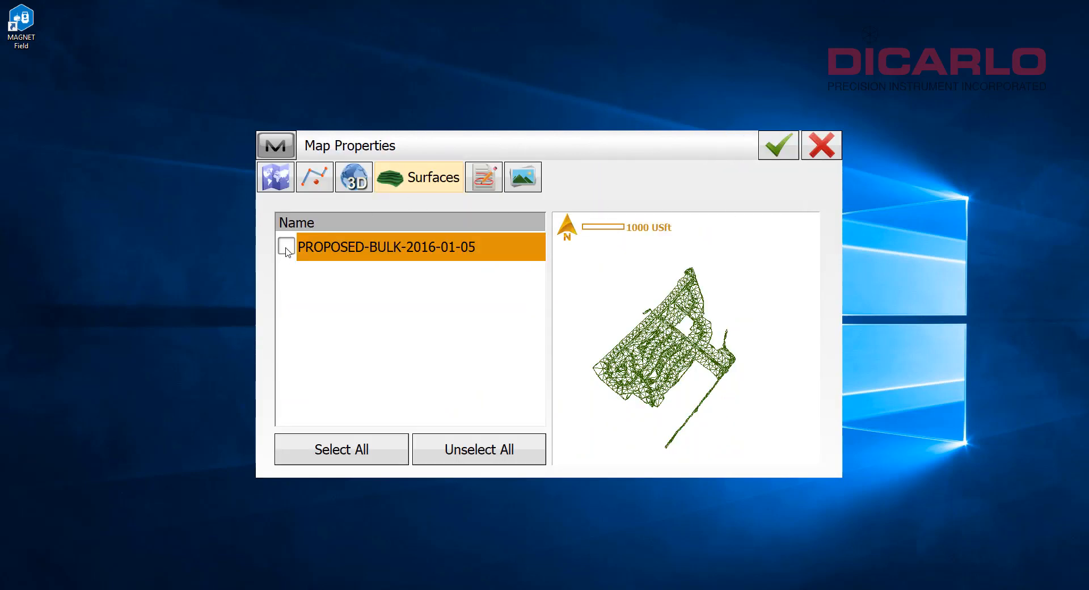
pyautogui.click(286, 246)
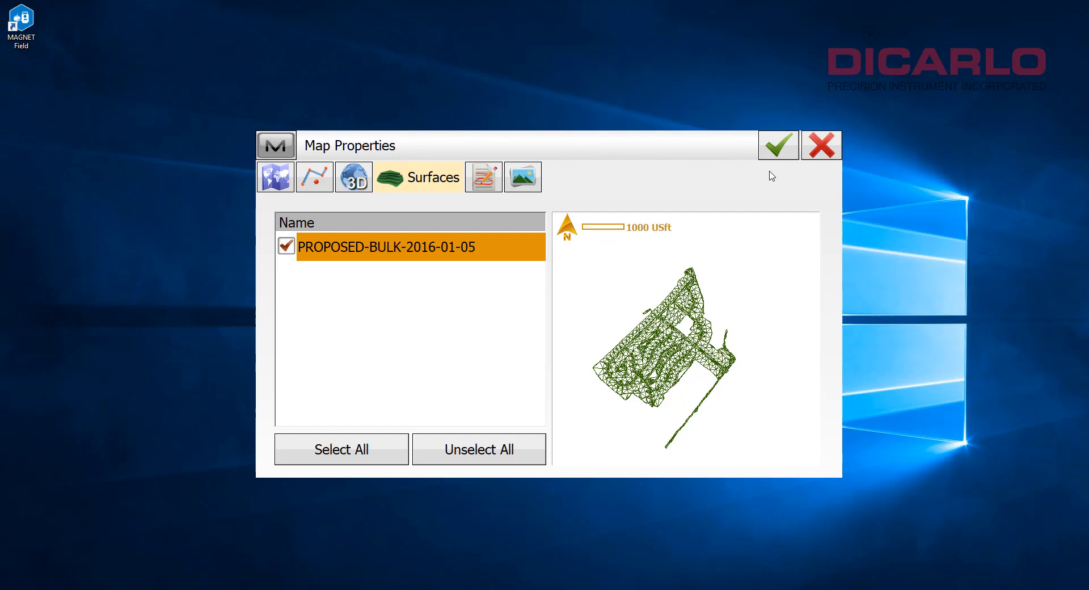
pyautogui.click(778, 144)
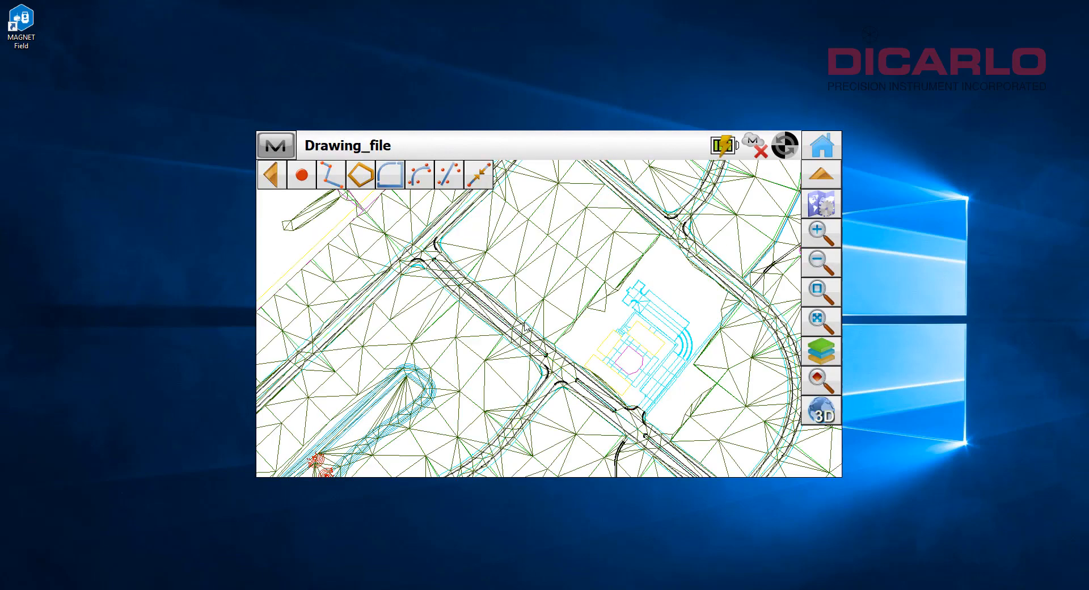
pyautogui.click(821, 145)
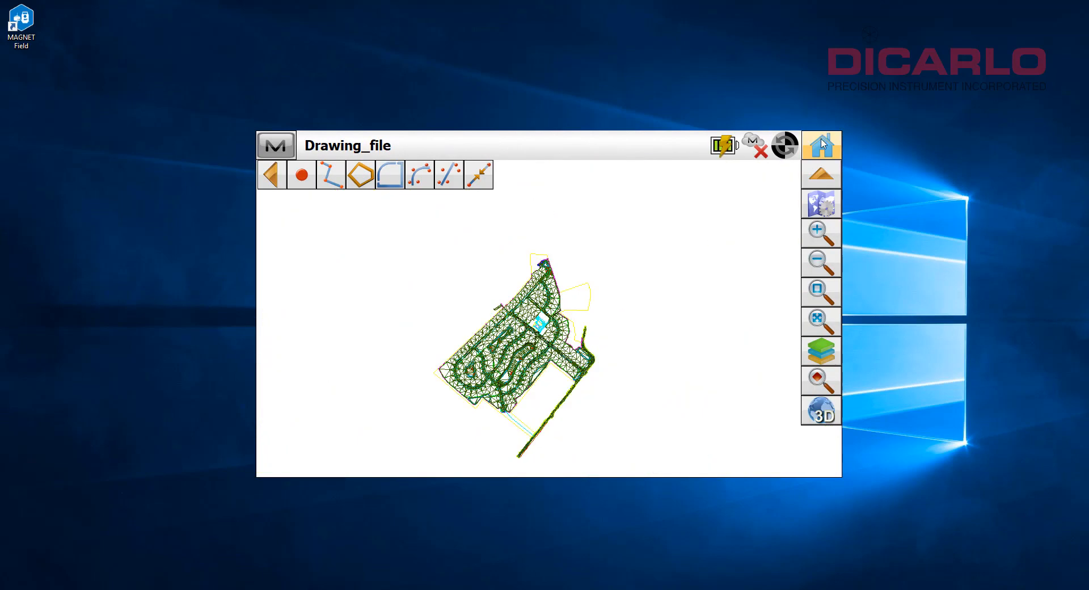
pyautogui.click(821, 144)
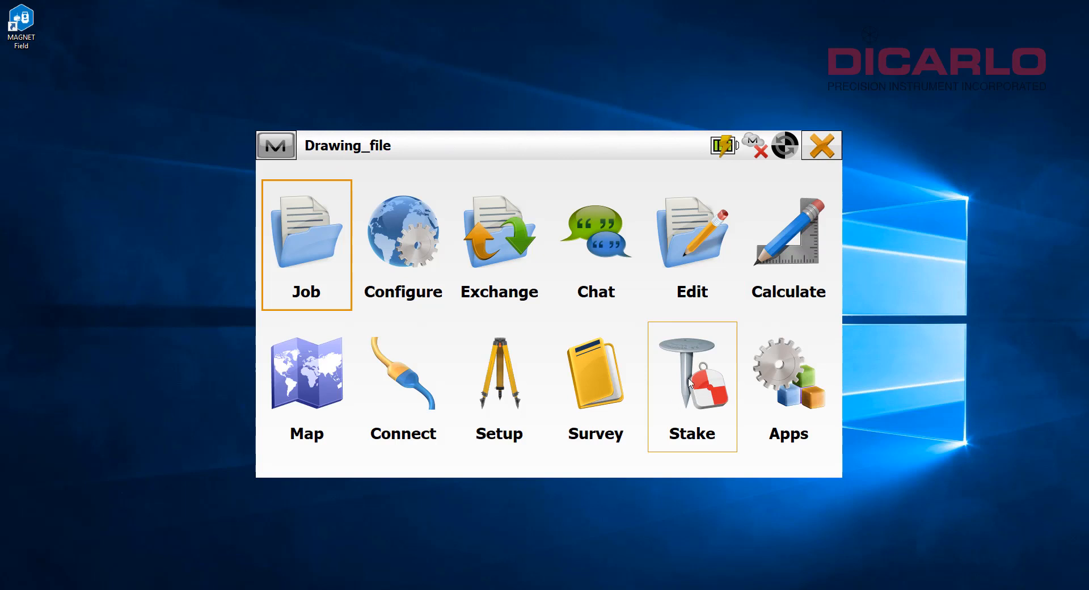
pyautogui.click(692, 373)
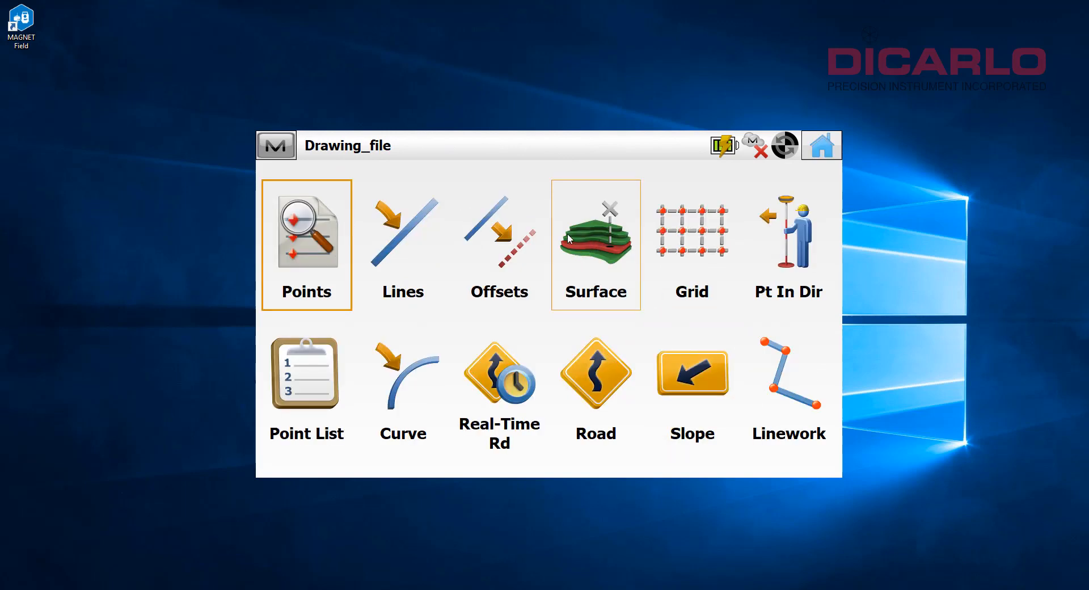
pyautogui.moveTo(578, 264)
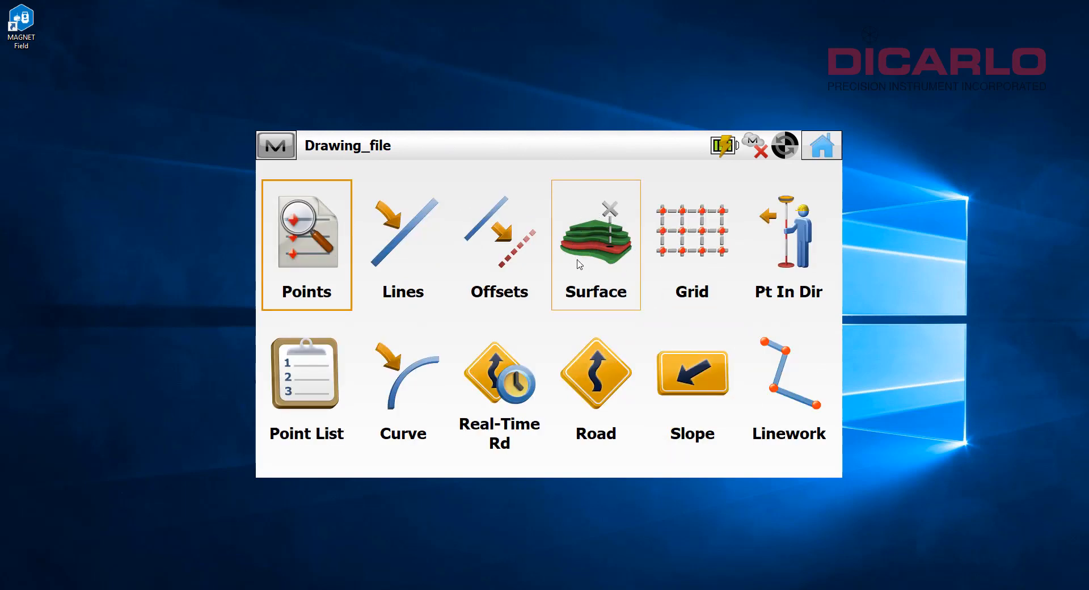
pyautogui.moveTo(596, 246)
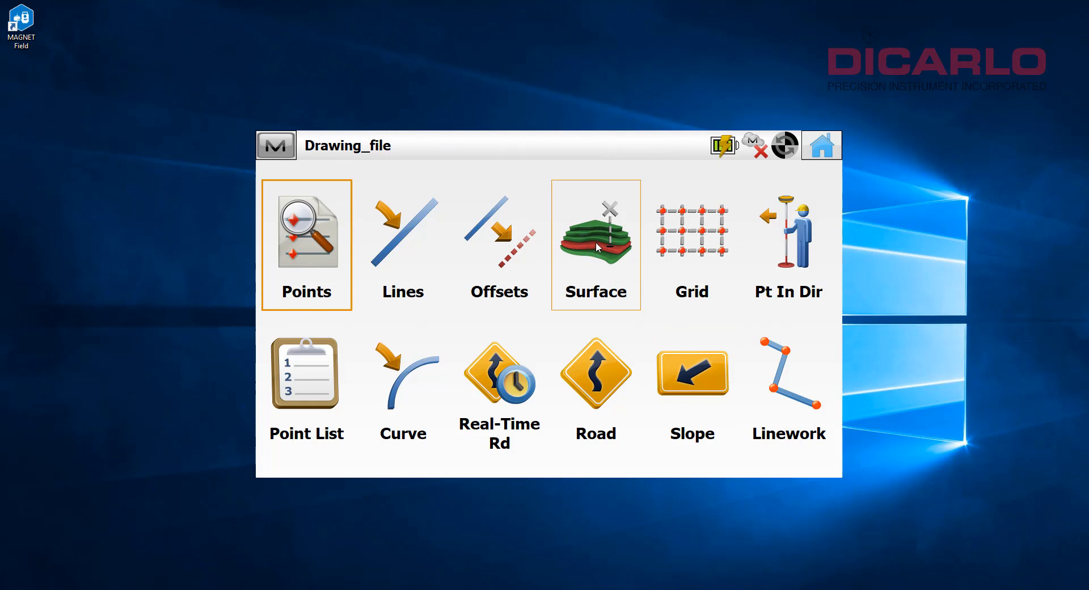
pyautogui.moveTo(610, 219)
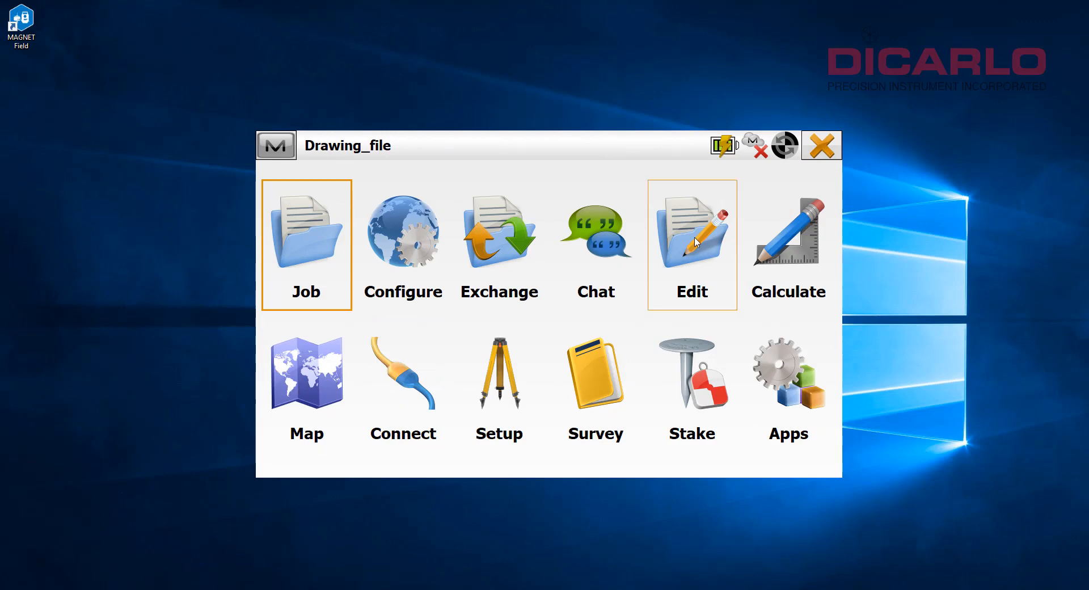
pyautogui.click(691, 239)
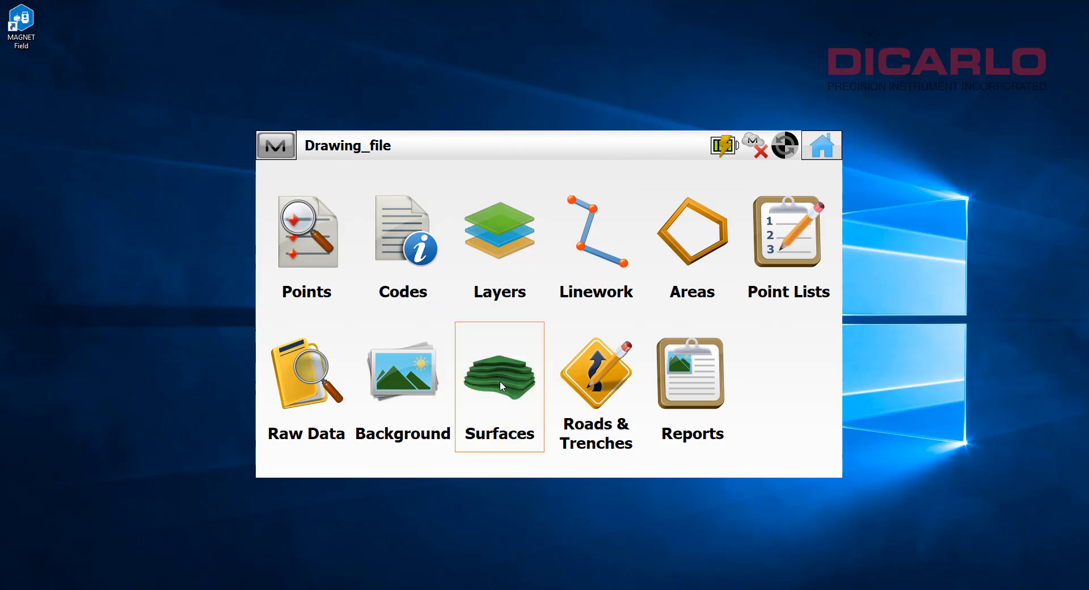
pyautogui.click(499, 372)
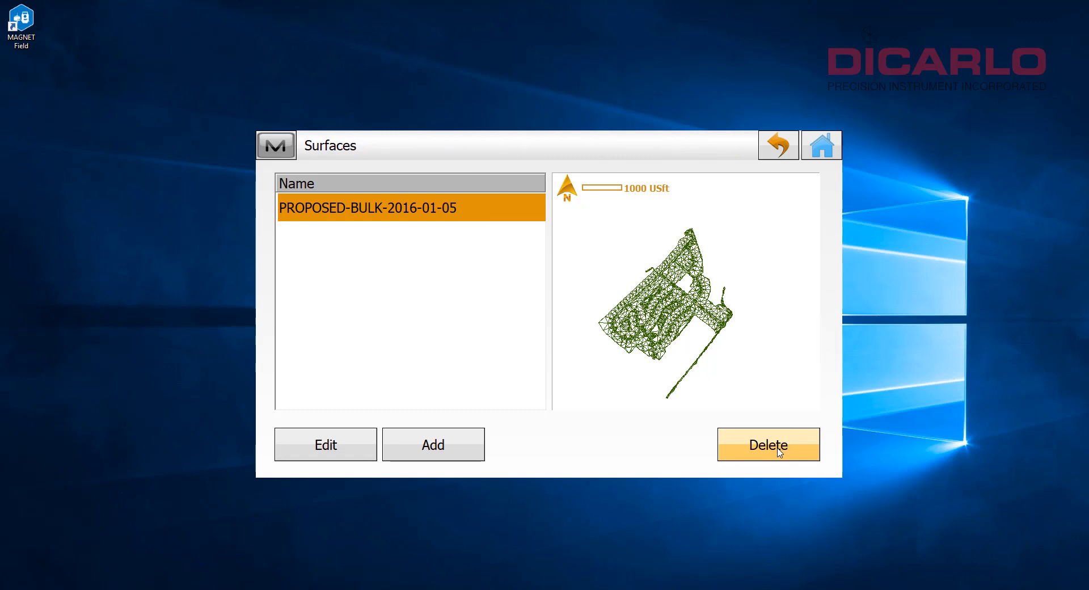
pyautogui.moveTo(777, 145)
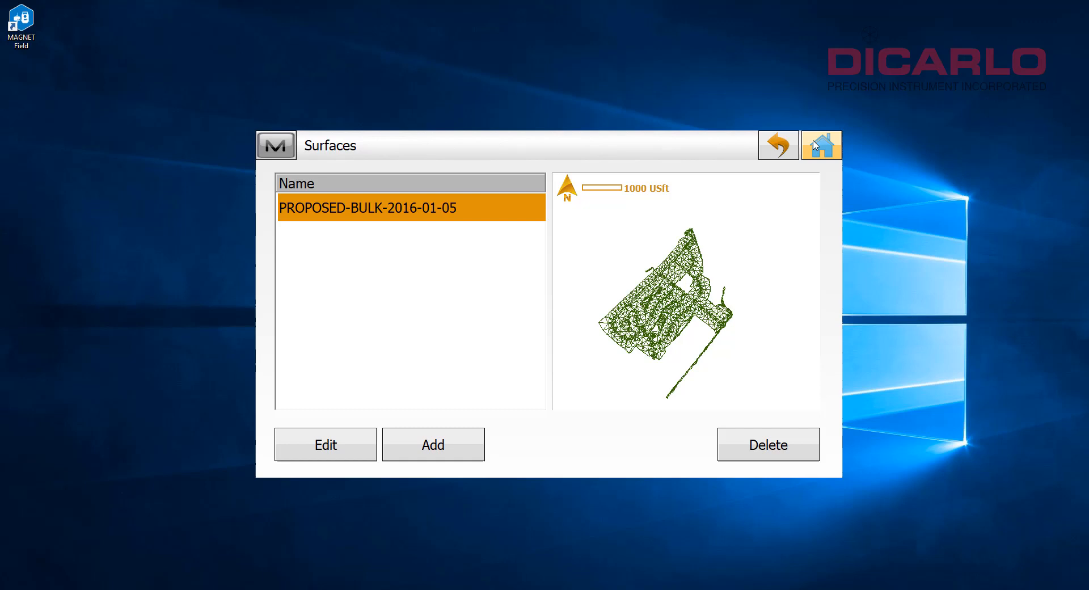
pyautogui.click(821, 144)
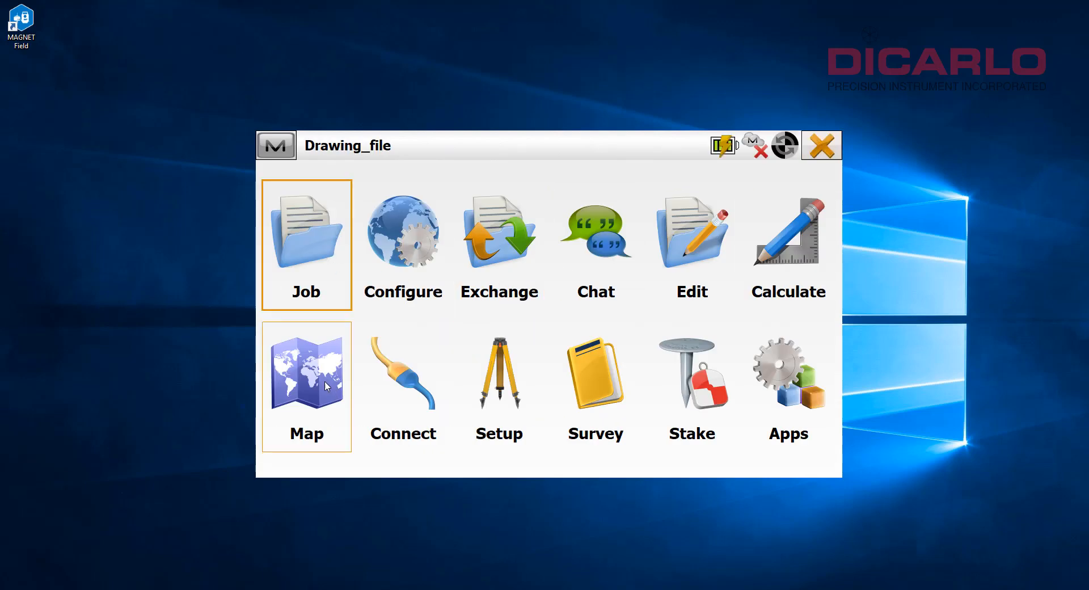